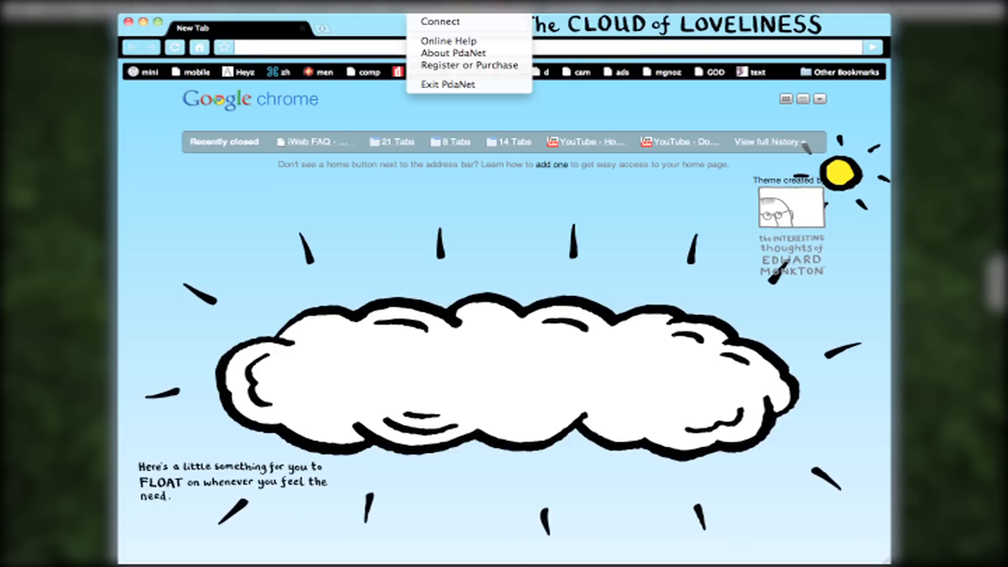
mouse_move(439, 21)
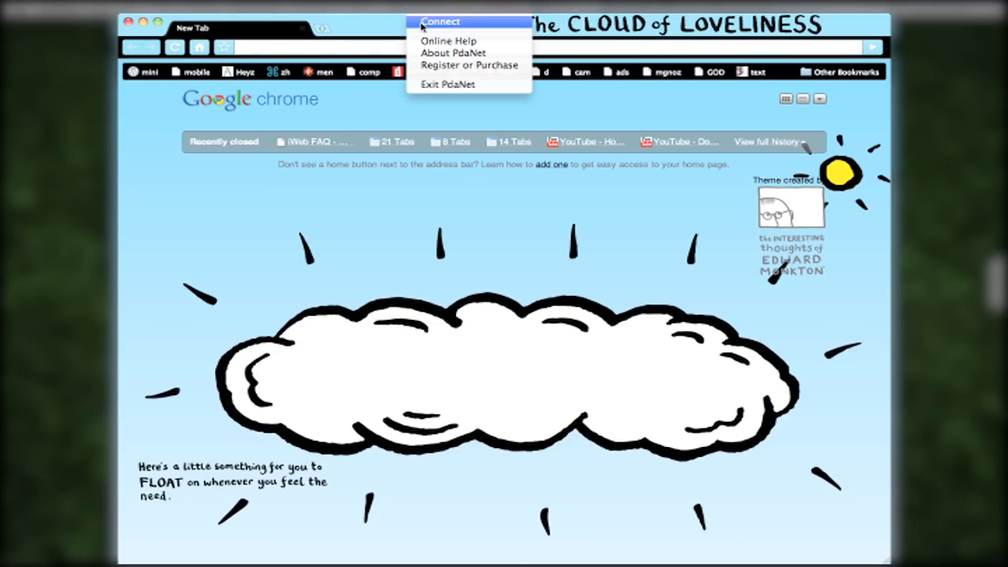